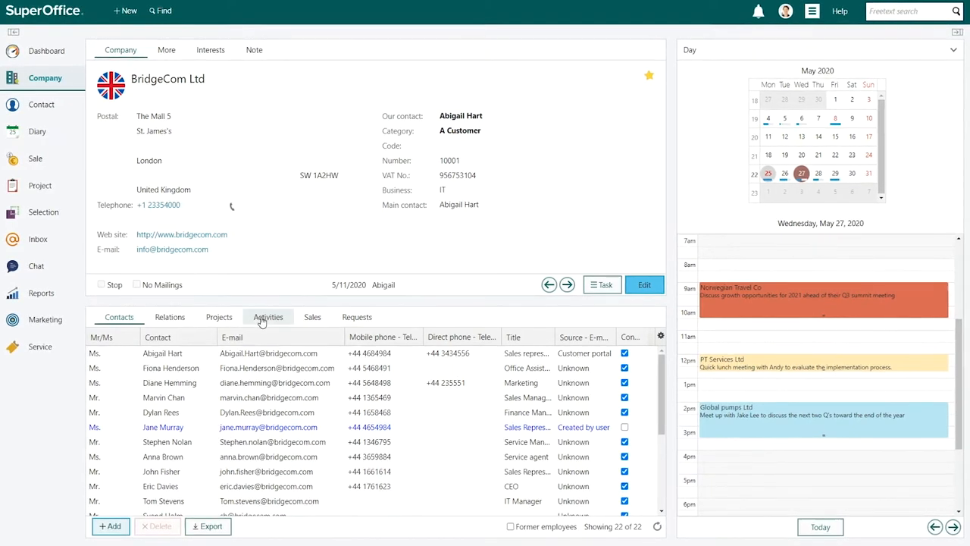
# Step: Show BridgeCom Ltd's activities on its company card
pyautogui.click(267, 317)
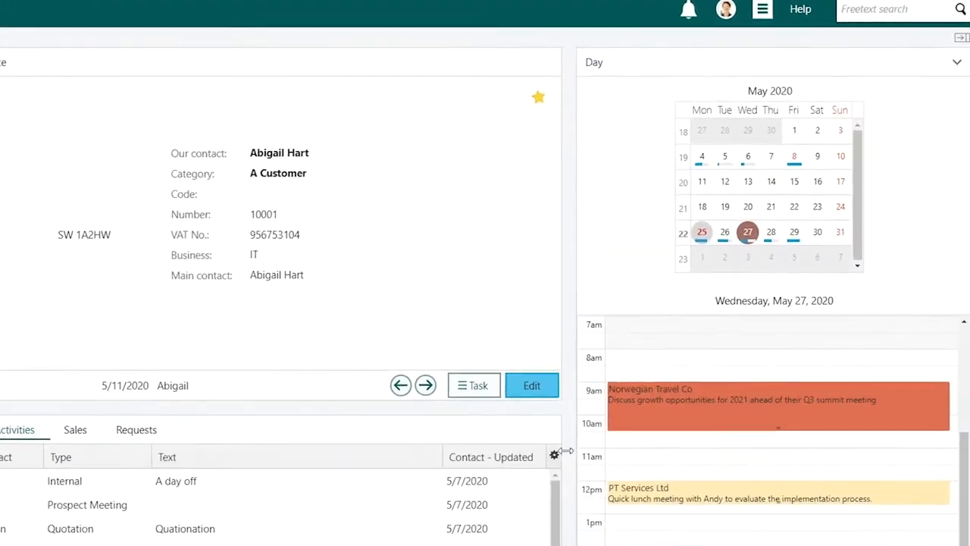
# Step: Enable grouping in the activities list's display settings
pyautogui.click(555, 455)
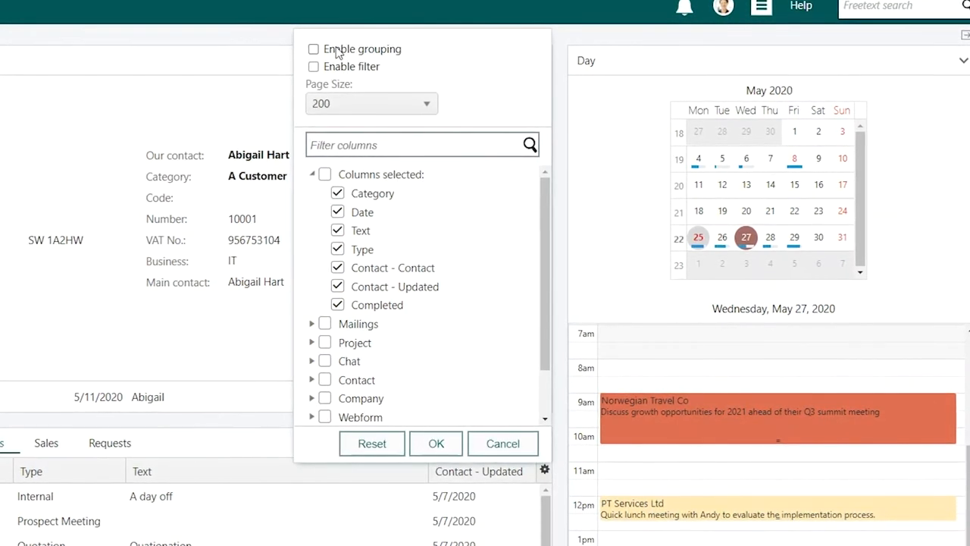
pyautogui.click(313, 47)
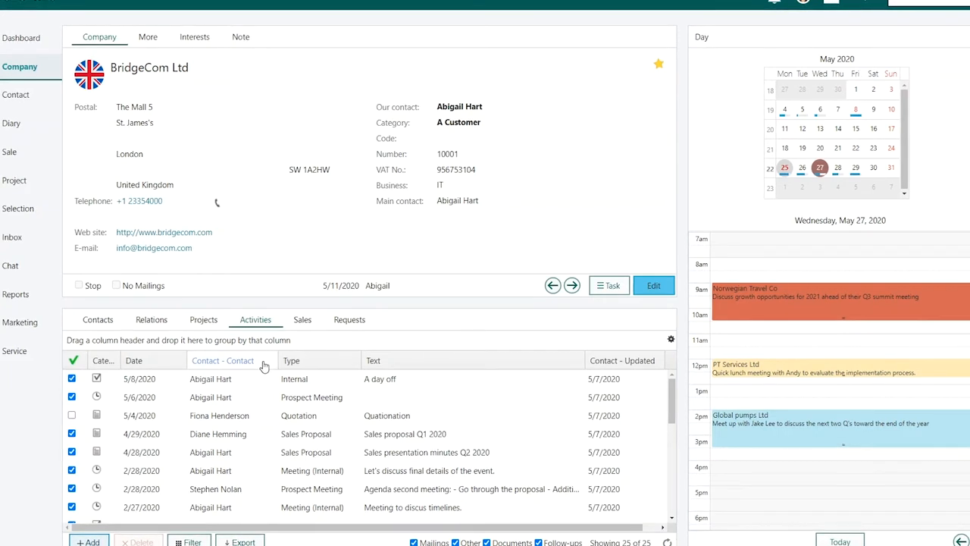
pyautogui.moveTo(221, 361); pyautogui.dragTo(103, 339)
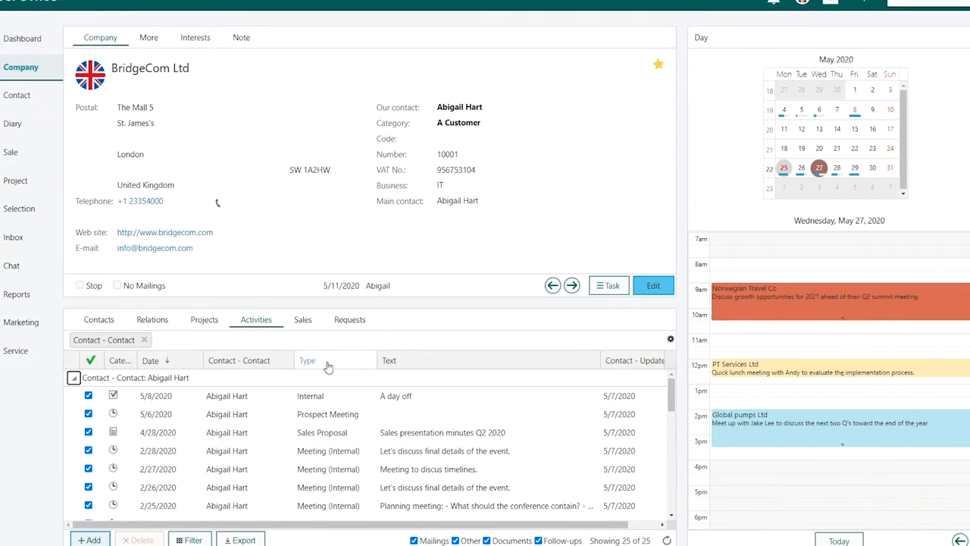
pyautogui.click(306, 361)
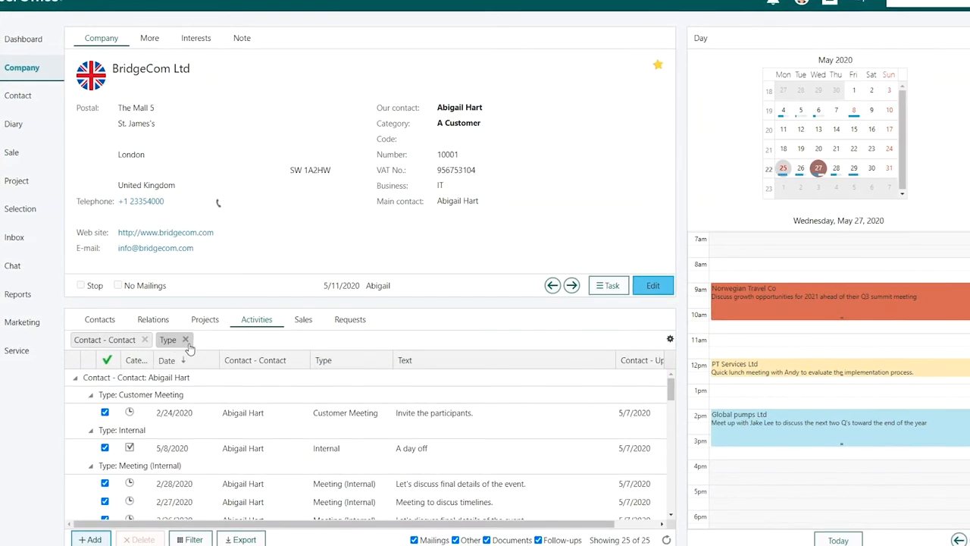
pyautogui.click(90, 394)
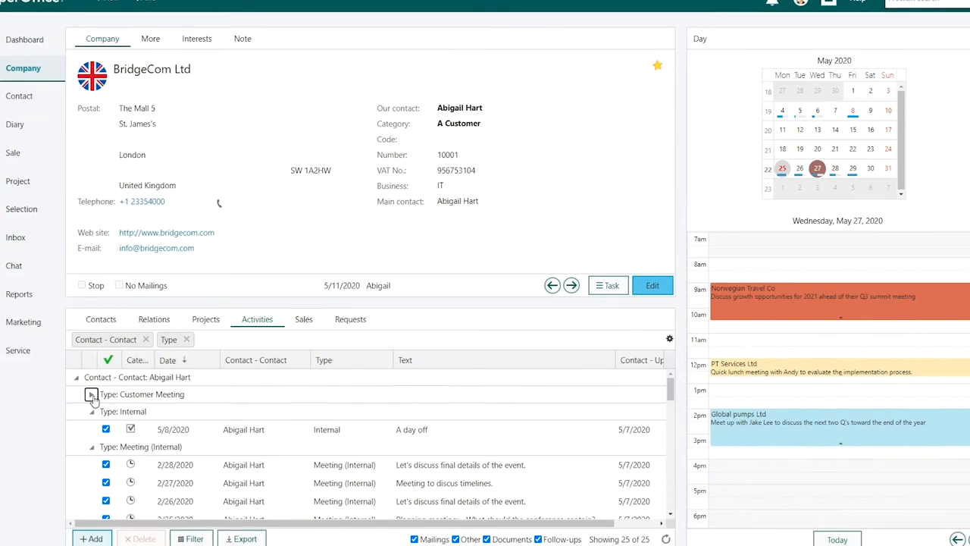
pyautogui.click(92, 410)
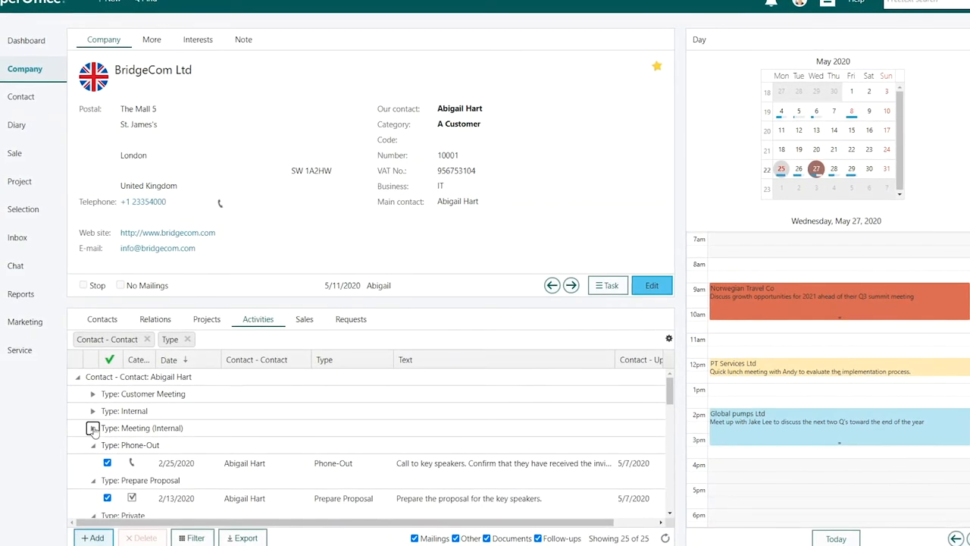
pyautogui.click(94, 428)
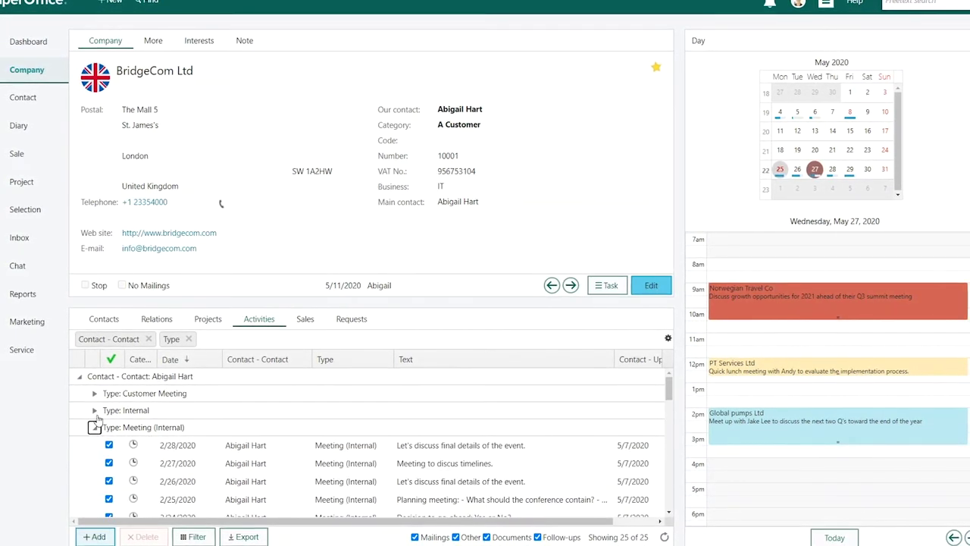
pyautogui.click(94, 394)
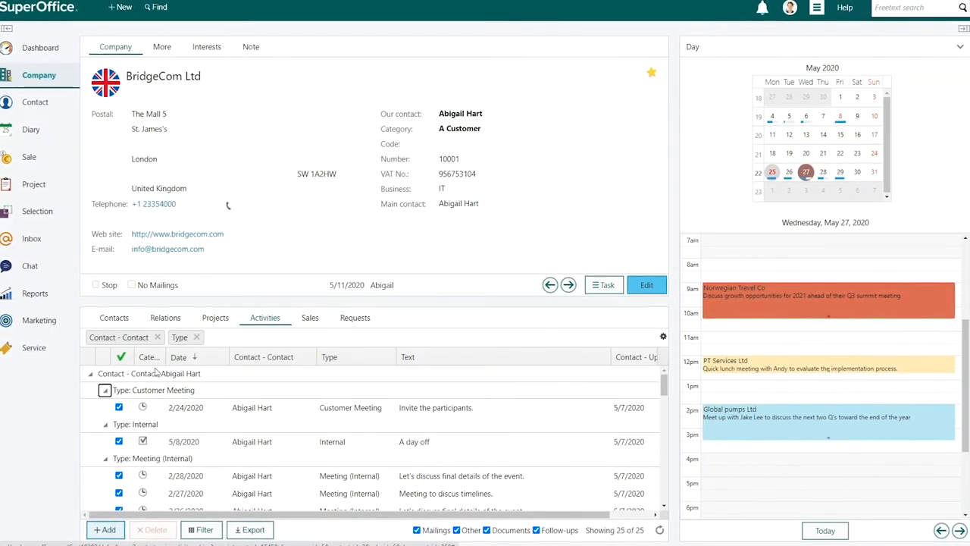
pyautogui.click(195, 337)
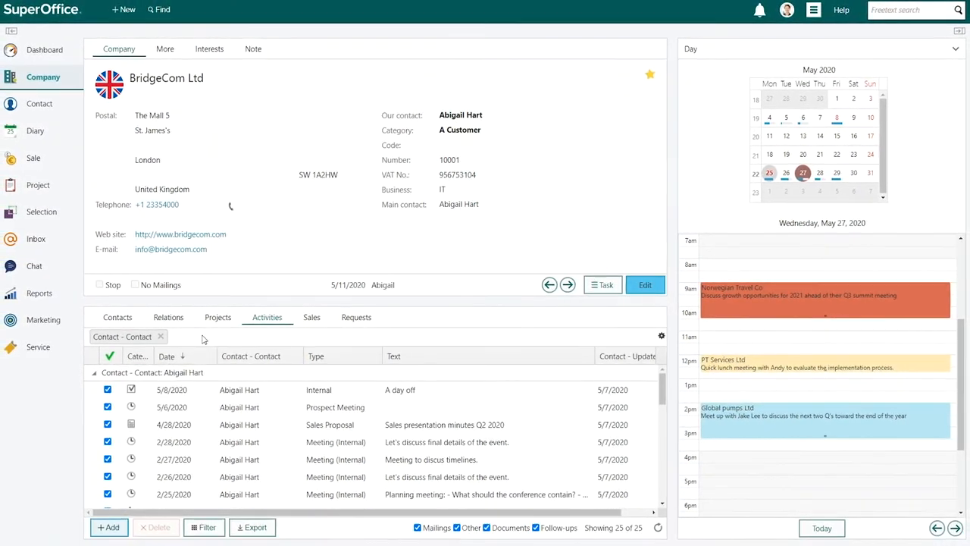